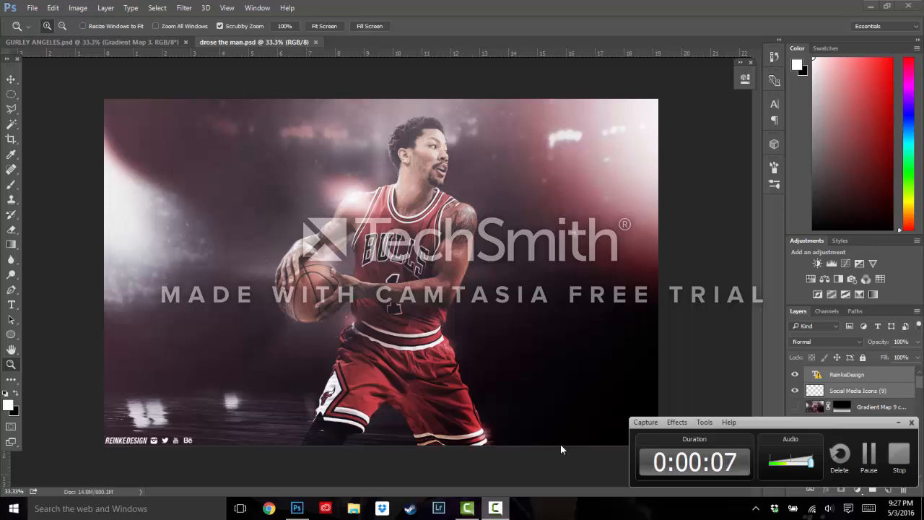
- Apply Topaz Clean 3 from Filter > Topaz Labs to the Giants photo
left_click(412, 42)
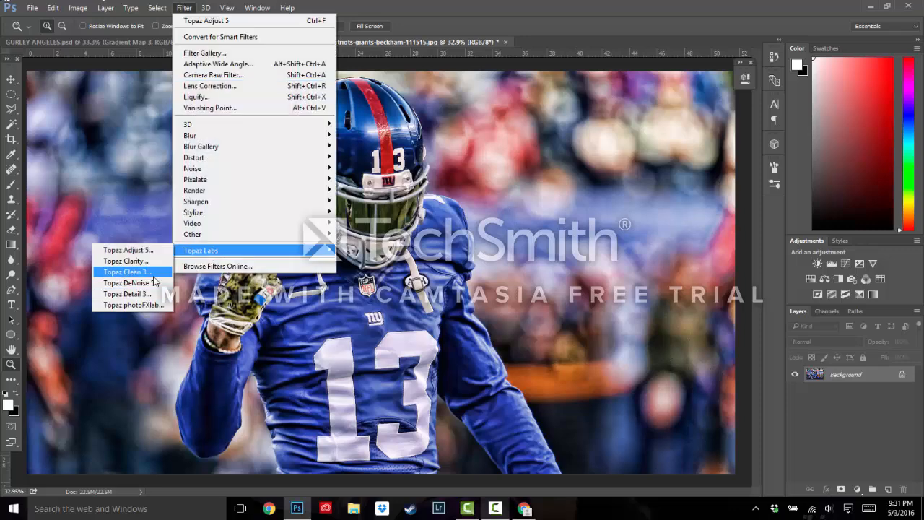
left_click(128, 272)
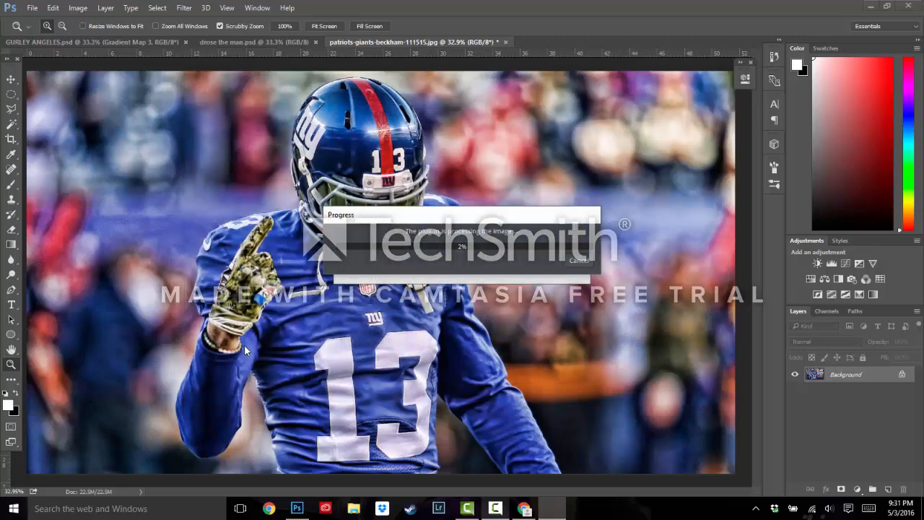